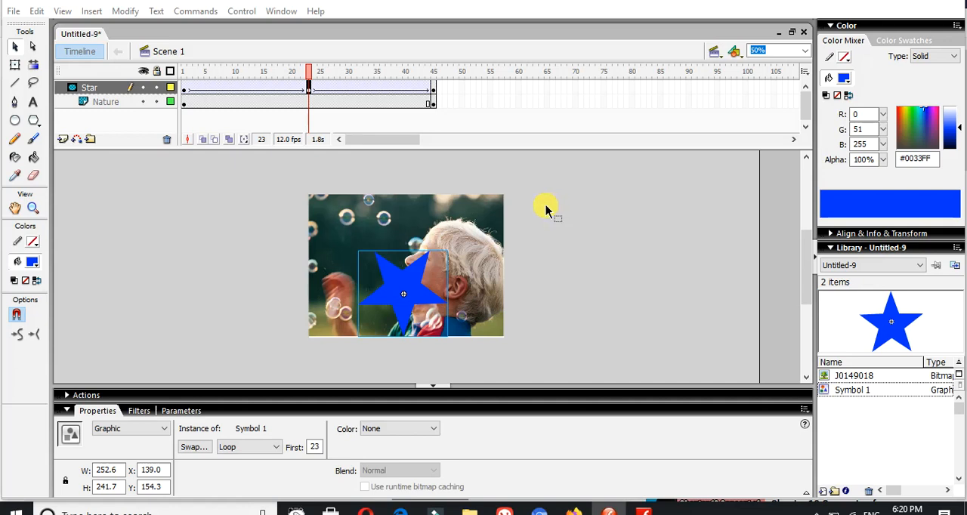
{"action": "mouse_move", "coordinate": [537, 206]}
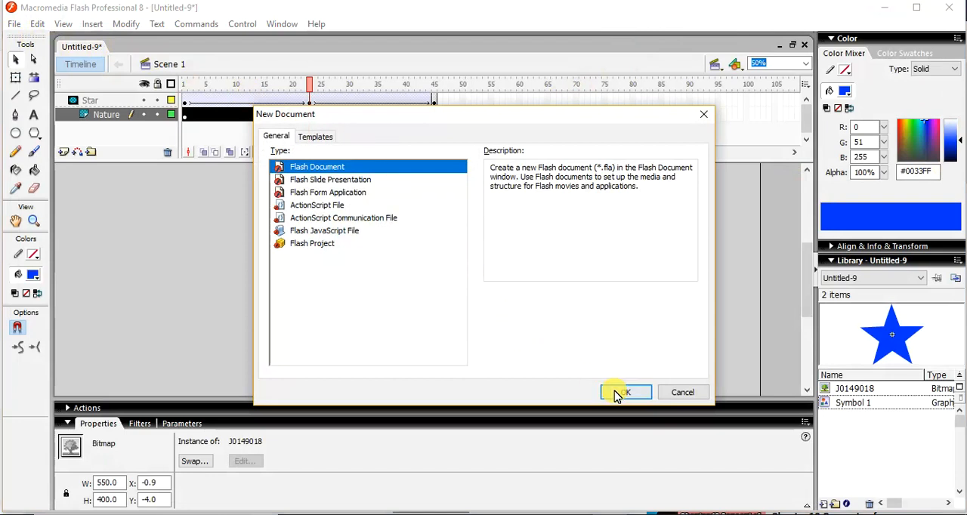
Confirm the New Document dialog to create the blank 550 x 400 document Untitled-10.
{"action": "left_click", "coordinate": [626, 392]}
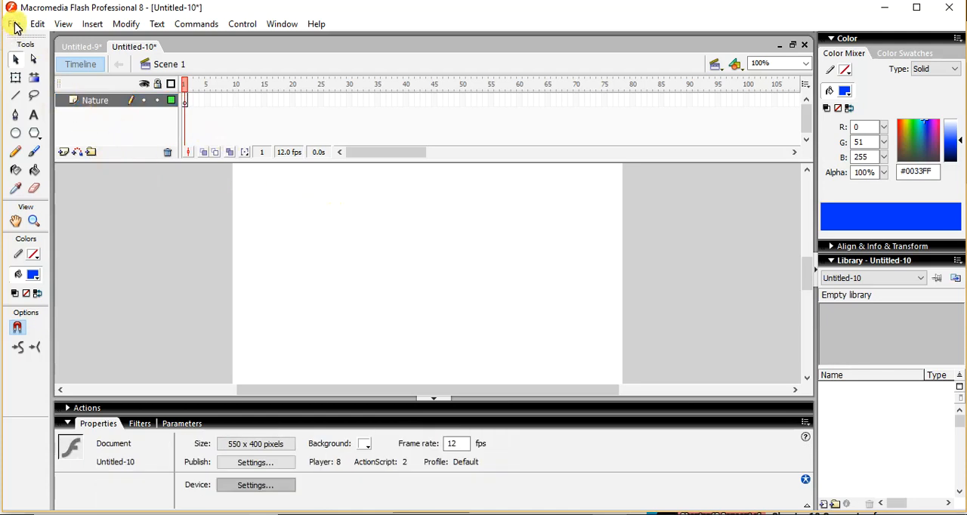
Import photo J0309567 from the PUB60COR clip art folder onto the stage.
{"action": "left_click", "coordinate": [14, 23]}
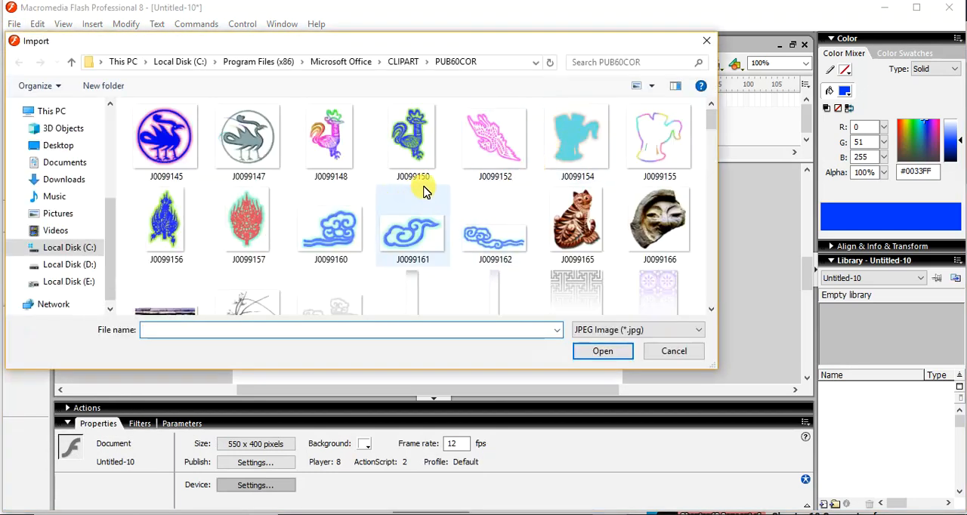
{"action": "scroll", "scroll_direction": "down", "scroll_amount": 3}
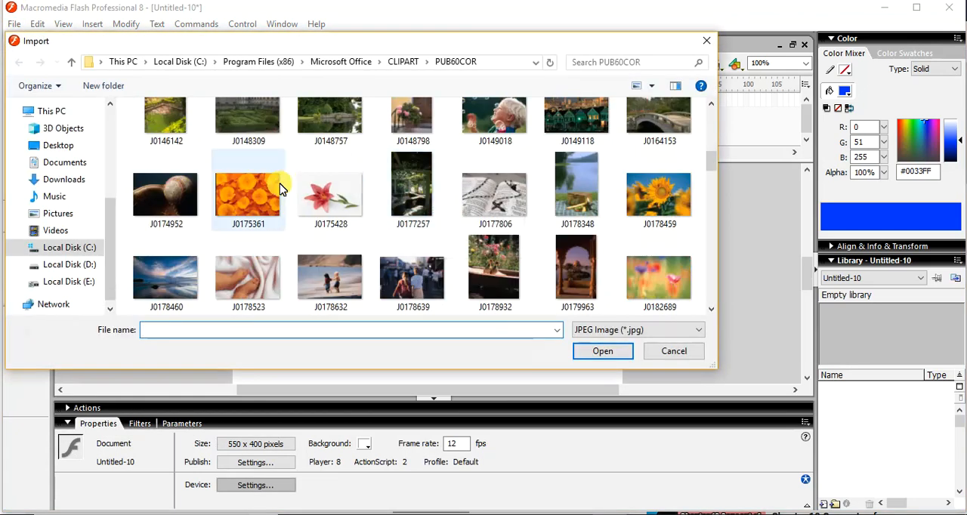
{"action": "scroll", "scroll_direction": "down", "scroll_amount": 3}
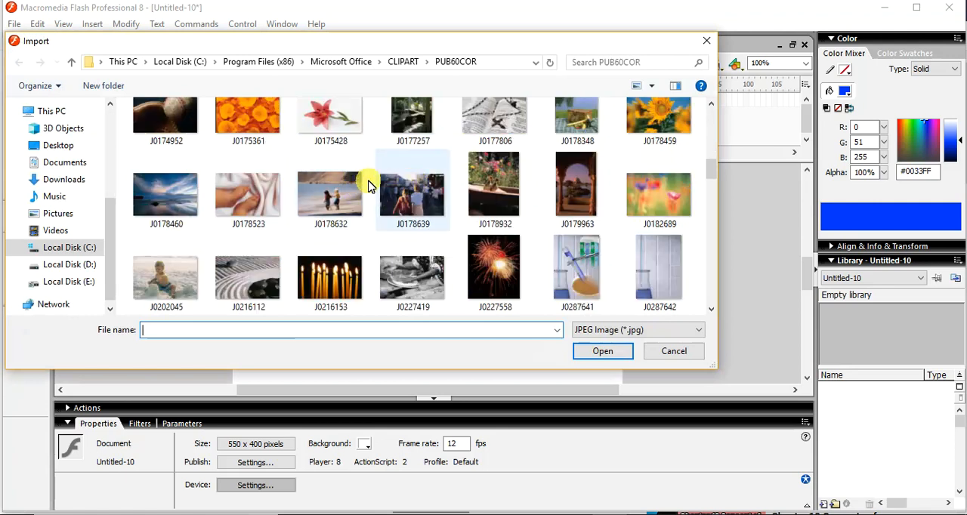
{"action": "scroll", "scroll_direction": "down", "scroll_amount": 3}
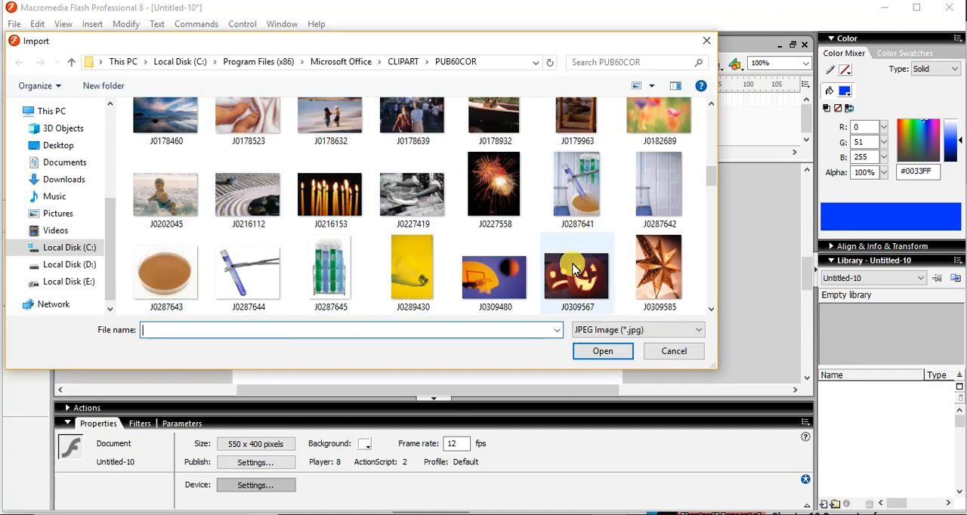
{"action": "left_click", "coordinate": [673, 350]}
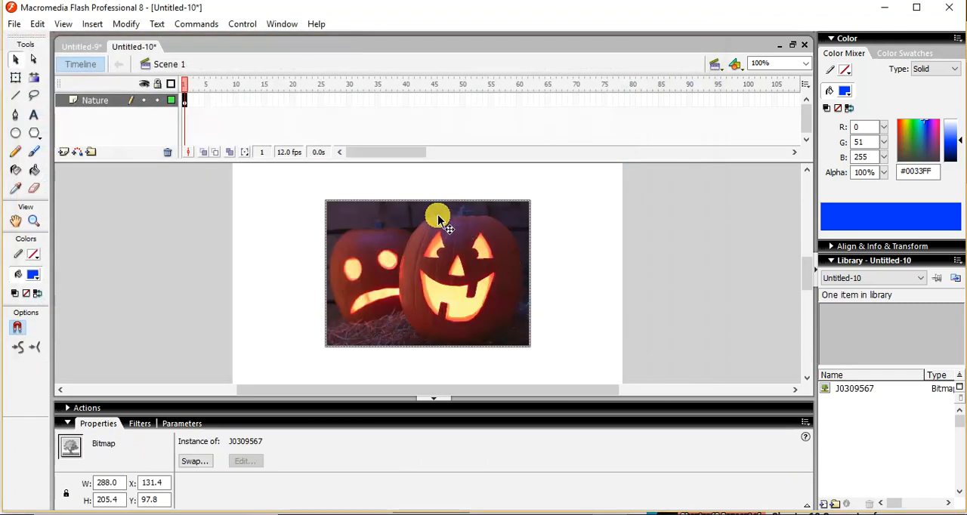
{"action": "mouse_move", "coordinate": [446, 179]}
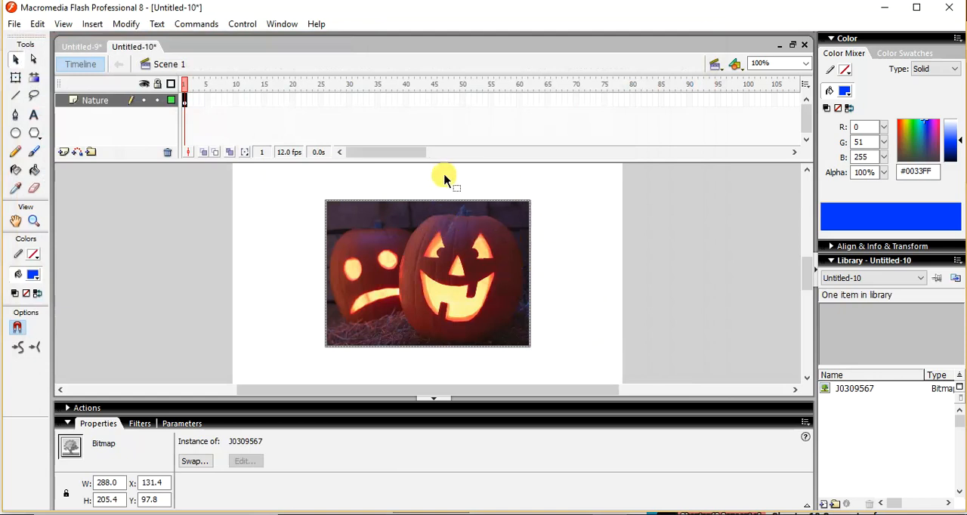
{"action": "mouse_move", "coordinate": [552, 236]}
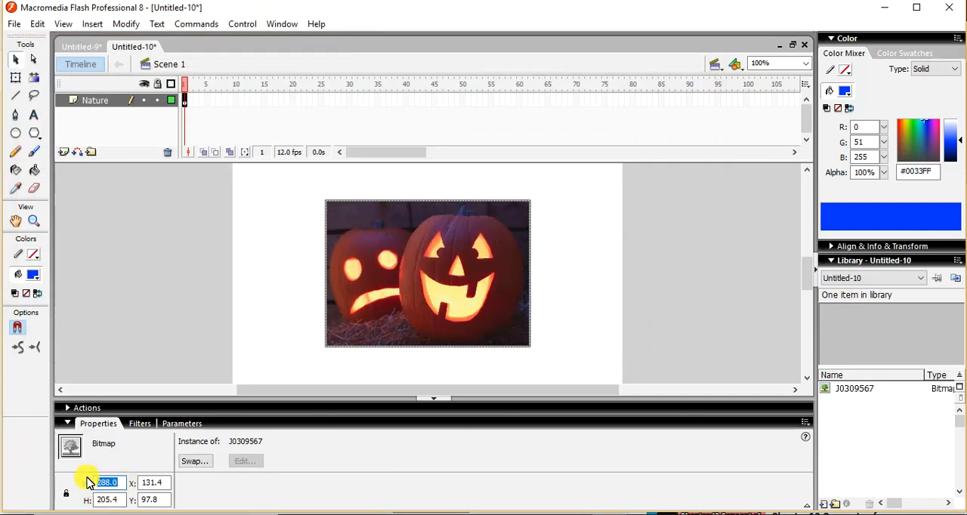
Resize the jack-o'-lantern bitmap to W 550 and H 400 in the Property inspector.
{"action": "type", "text": "550.0"}
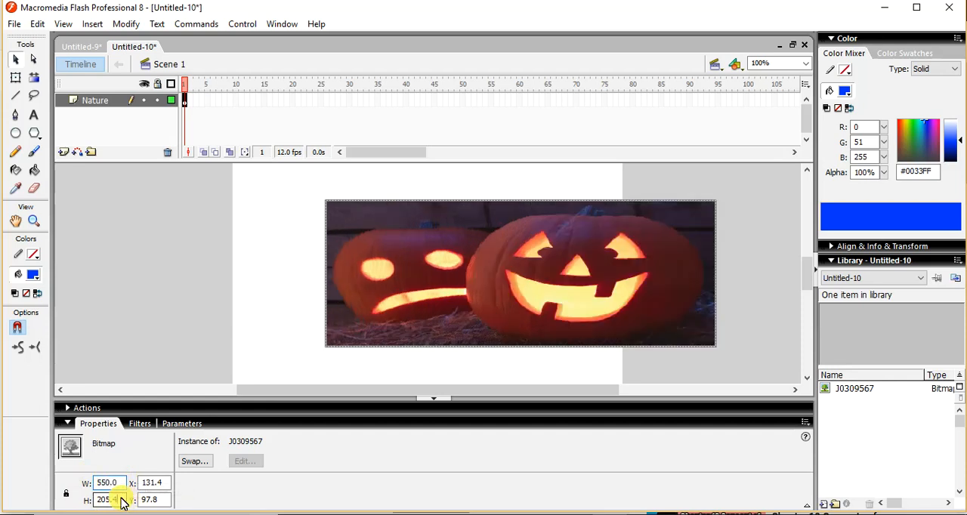
{"action": "type", "text": "400"}
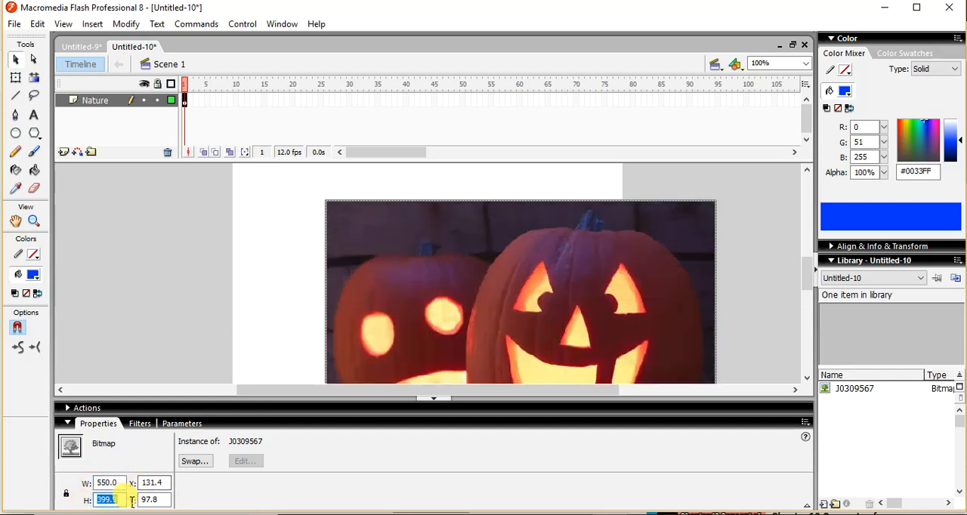
{"action": "type", "text": "400.0"}
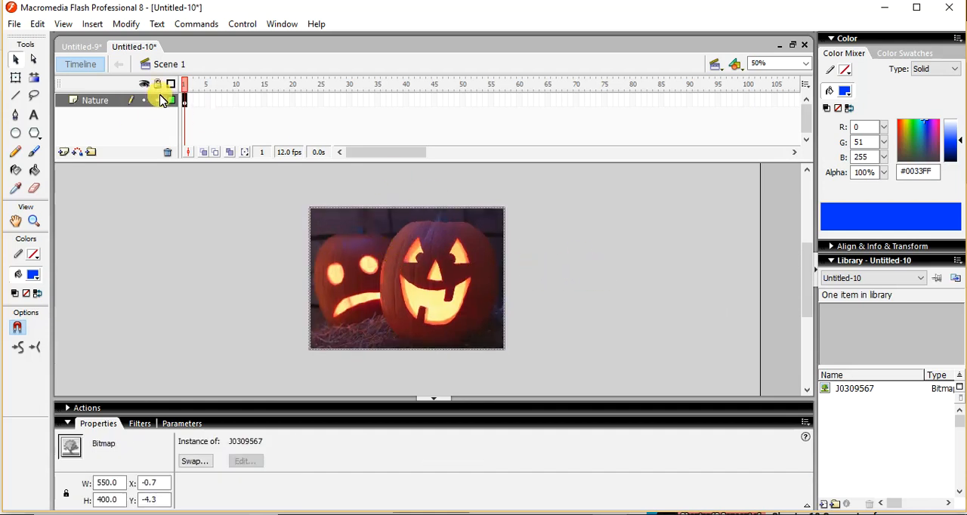
Insert a new layer above Nature and rename it 'Star mask'.
{"action": "left_click", "coordinate": [184, 101]}
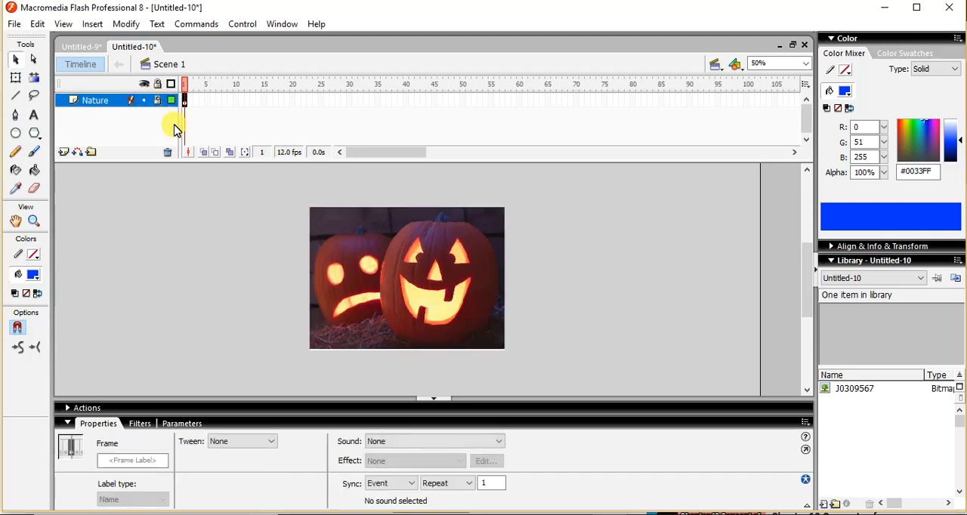
{"action": "mouse_move", "coordinate": [111, 104]}
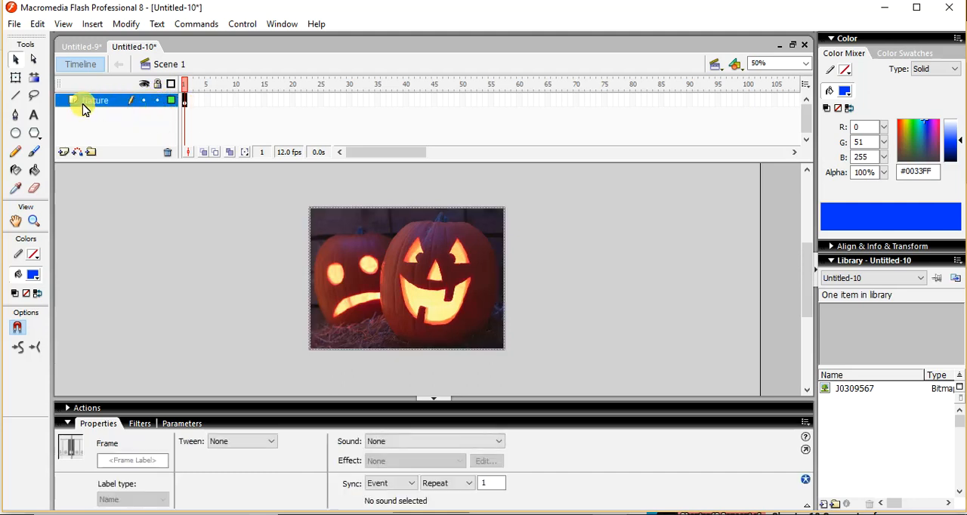
{"action": "left_click", "coordinate": [63, 152]}
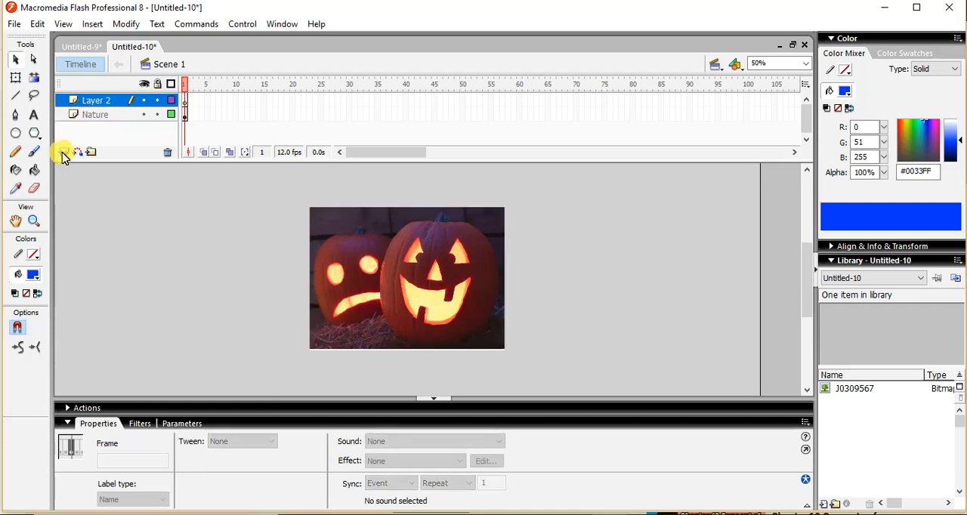
{"action": "right_click", "coordinate": [96, 99]}
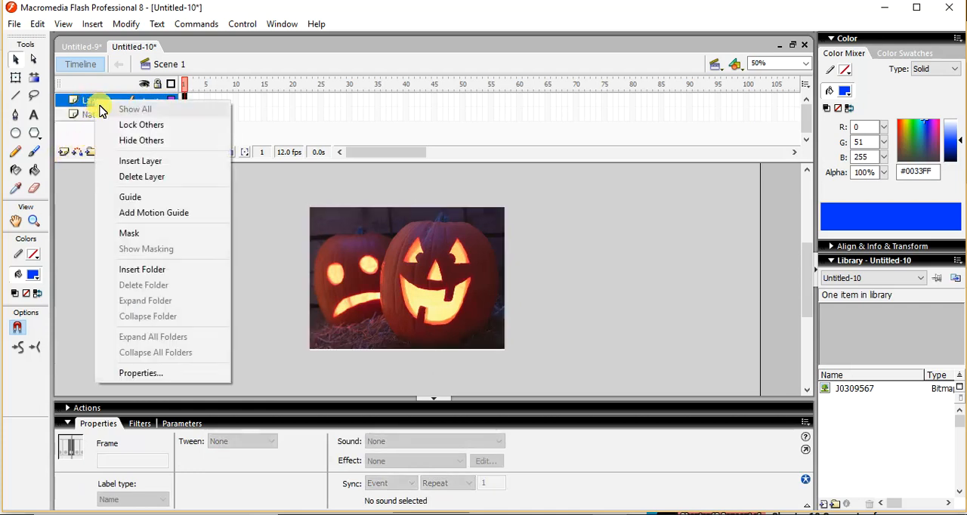
{"action": "left_click", "coordinate": [141, 161]}
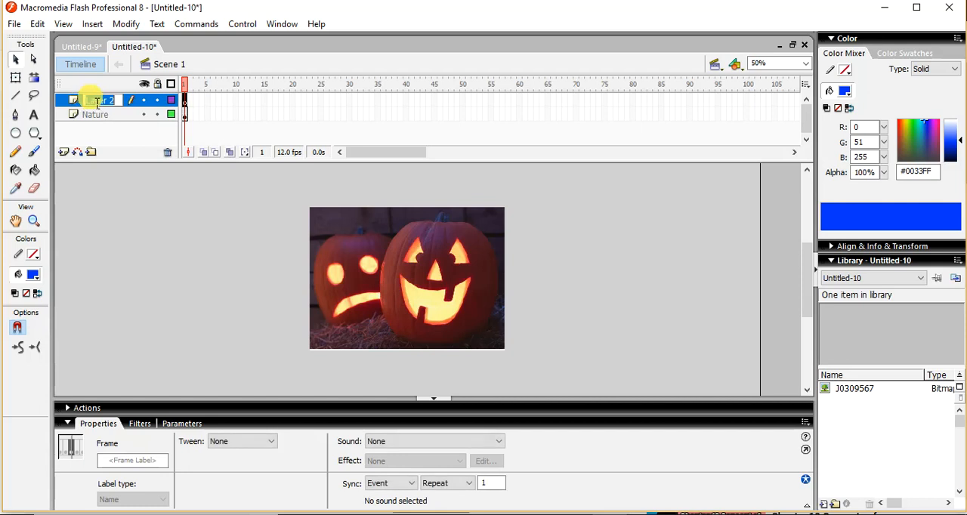
{"action": "type", "text": "S"}
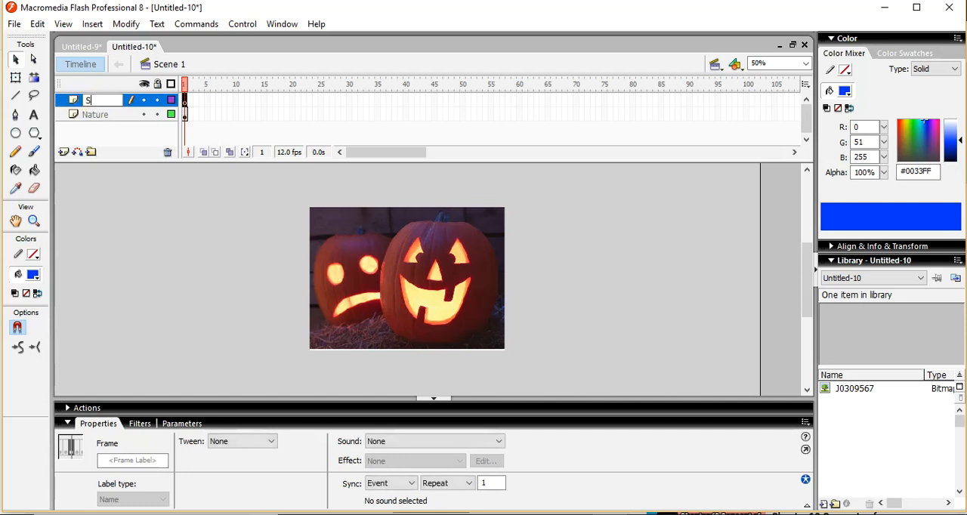
{"action": "type", "text": "tar mask"}
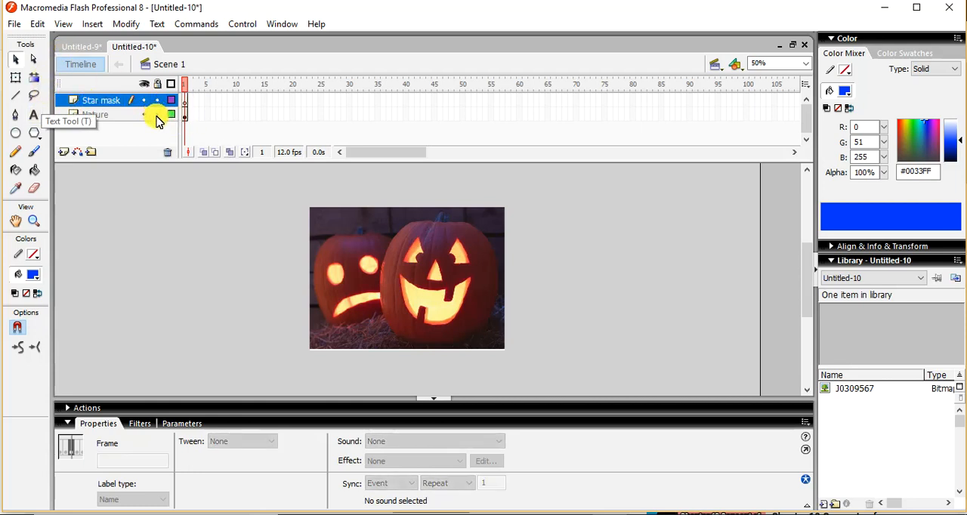
Select the Nature layer and lock it.
{"action": "left_click", "coordinate": [102, 101]}
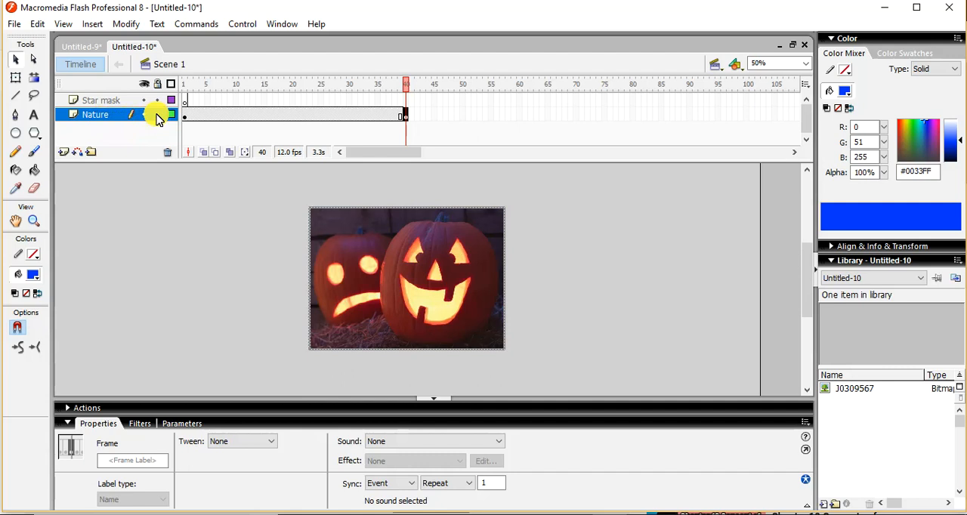
{"action": "left_click", "coordinate": [101, 99]}
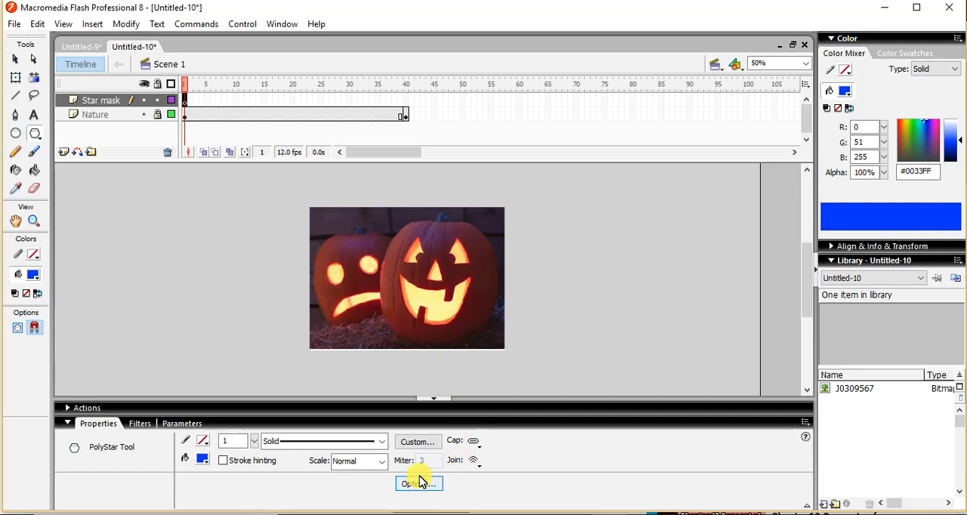
Set the PolyStar options to a five-sided star style and pick a yellow #FFFF00 fill.
{"action": "left_click", "coordinate": [776, 63]}
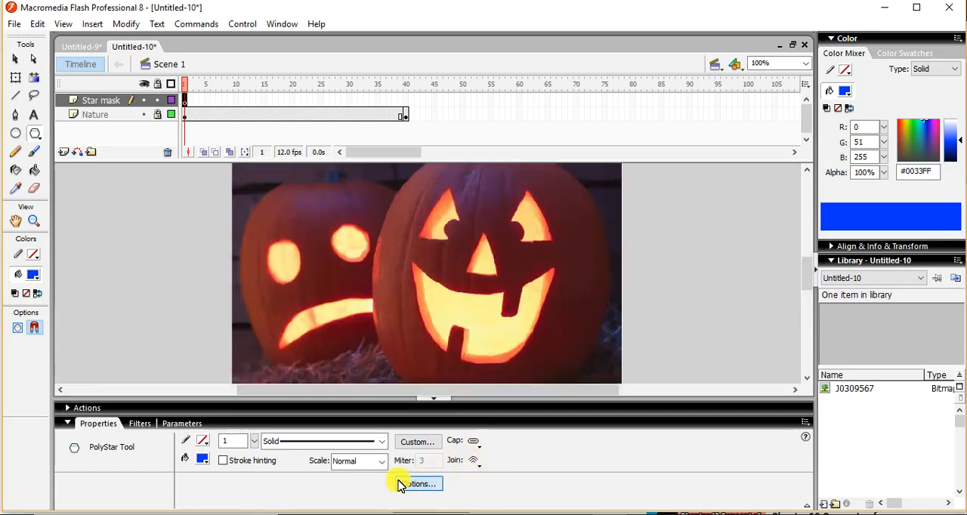
{"action": "left_click", "coordinate": [418, 485]}
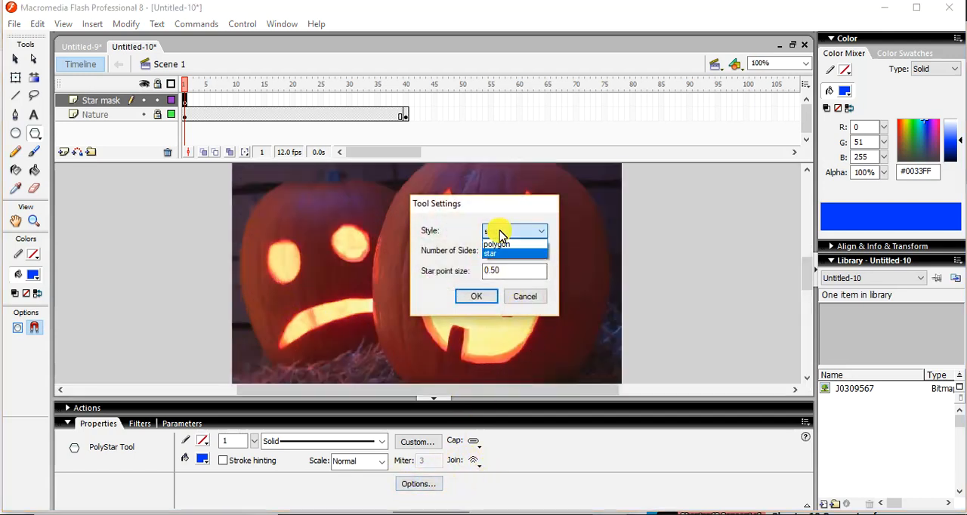
{"action": "left_click", "coordinate": [489, 253]}
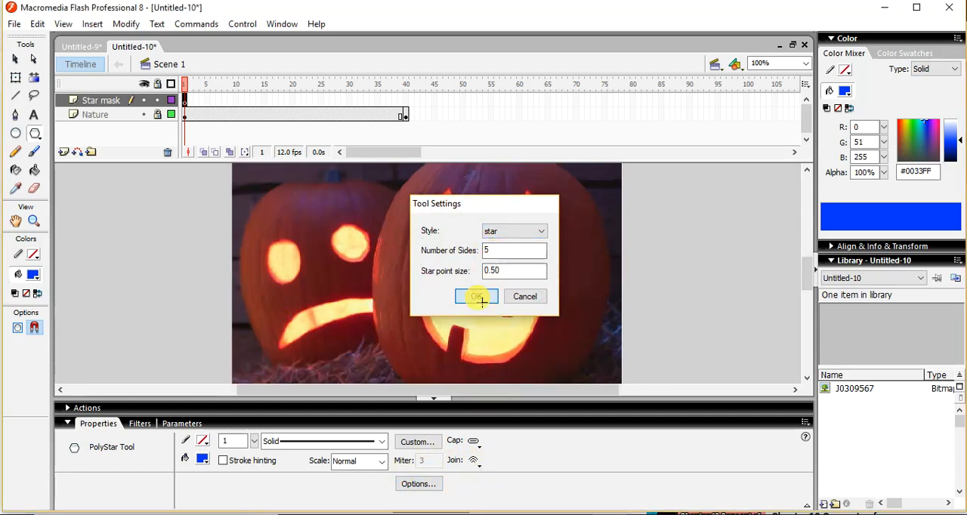
{"action": "left_click", "coordinate": [475, 296]}
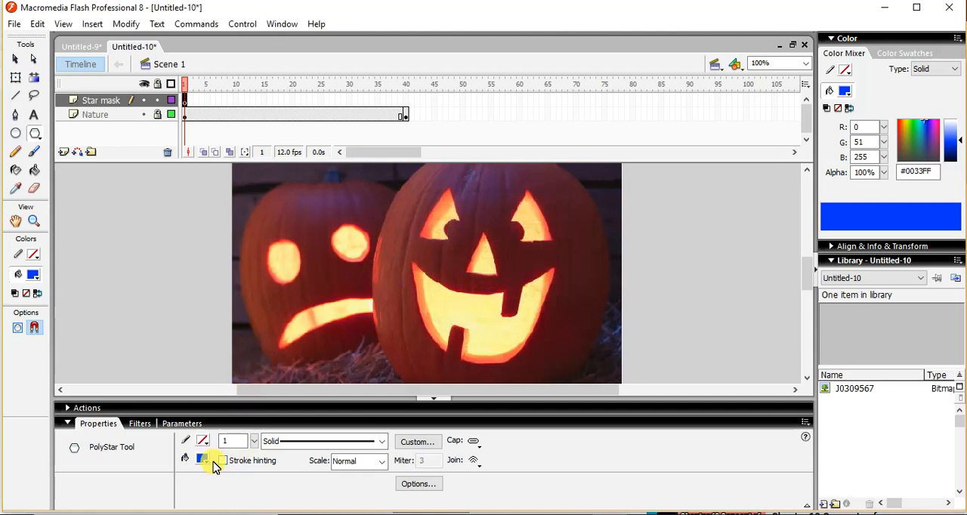
{"action": "left_click", "coordinate": [201, 460]}
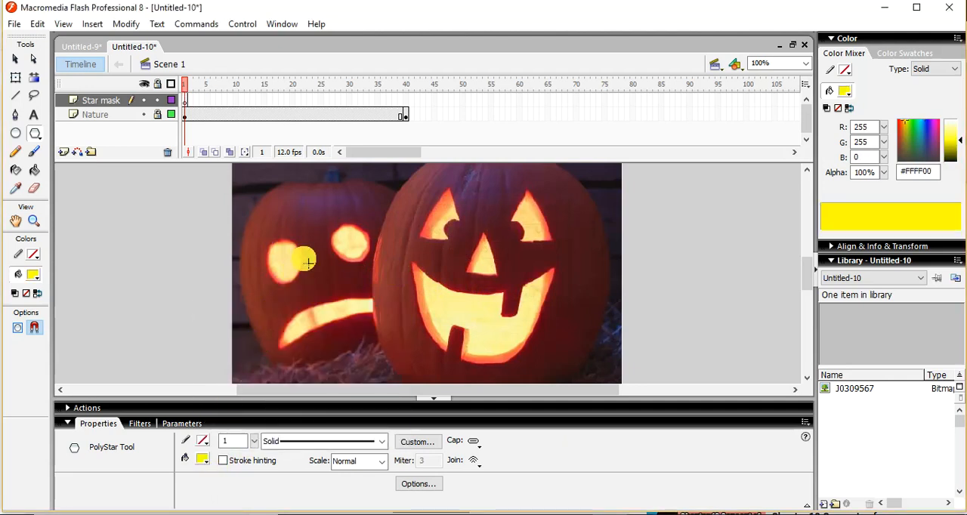
Draw a star over the left pumpkin and convert it to a graphic symbol named 'Star'.
{"action": "left_click_drag", "start_coordinate": [306, 261], "coordinate": [359, 308]}
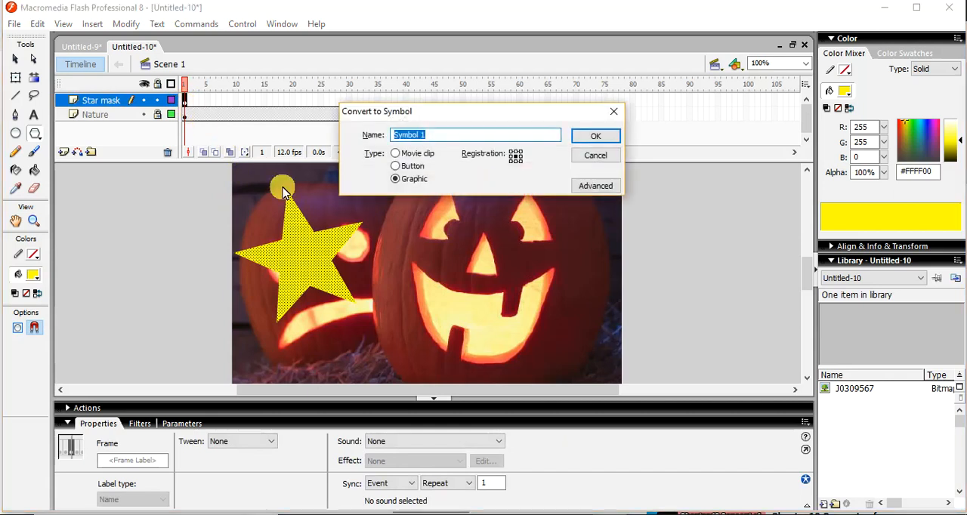
{"action": "type", "text": "S"}
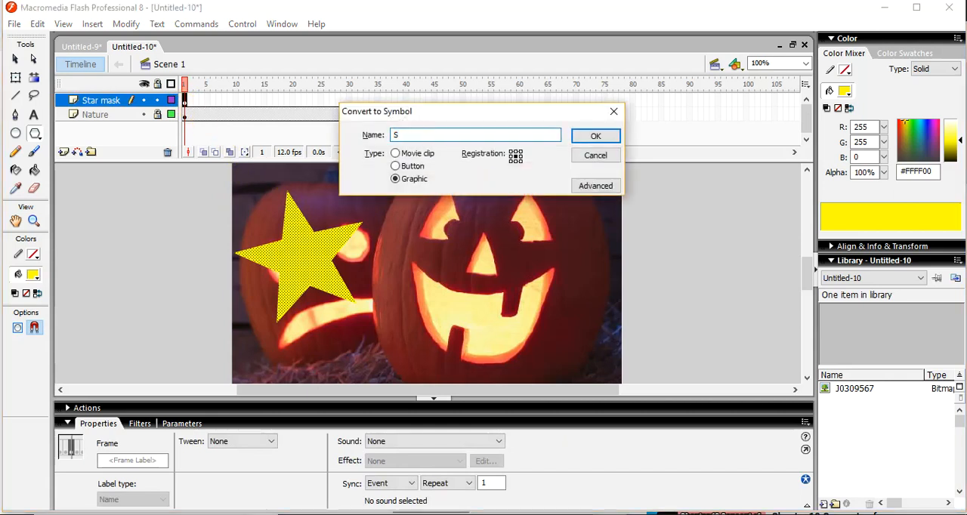
{"action": "type", "text": "tar"}
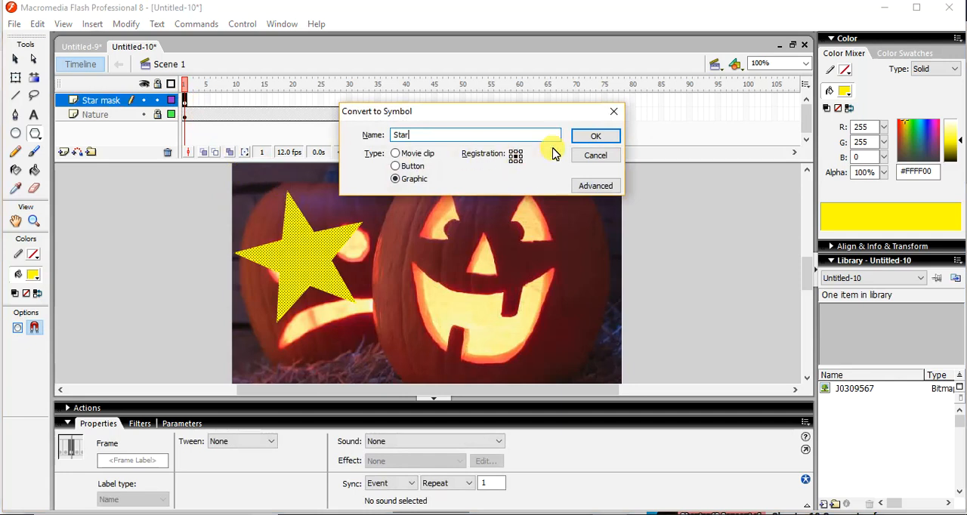
{"action": "left_click", "coordinate": [595, 135]}
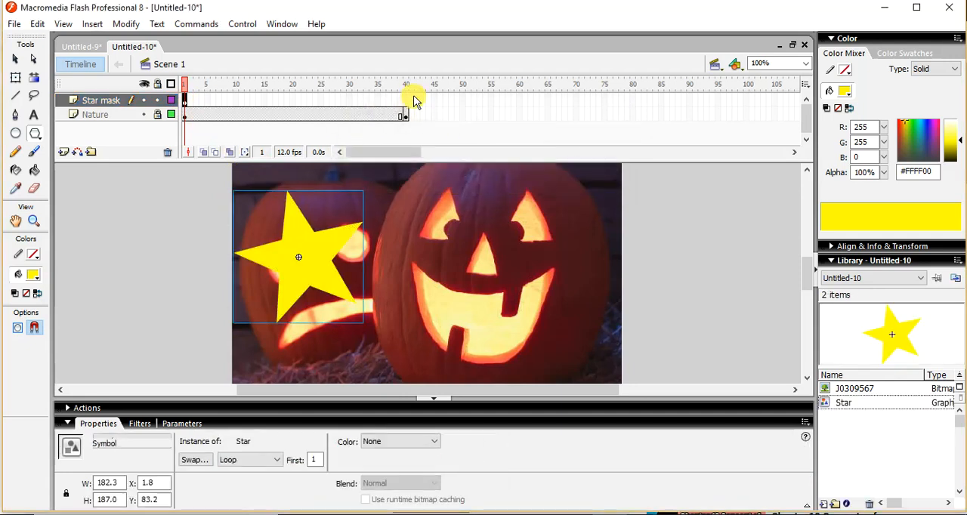
{"action": "left_click", "coordinate": [406, 84]}
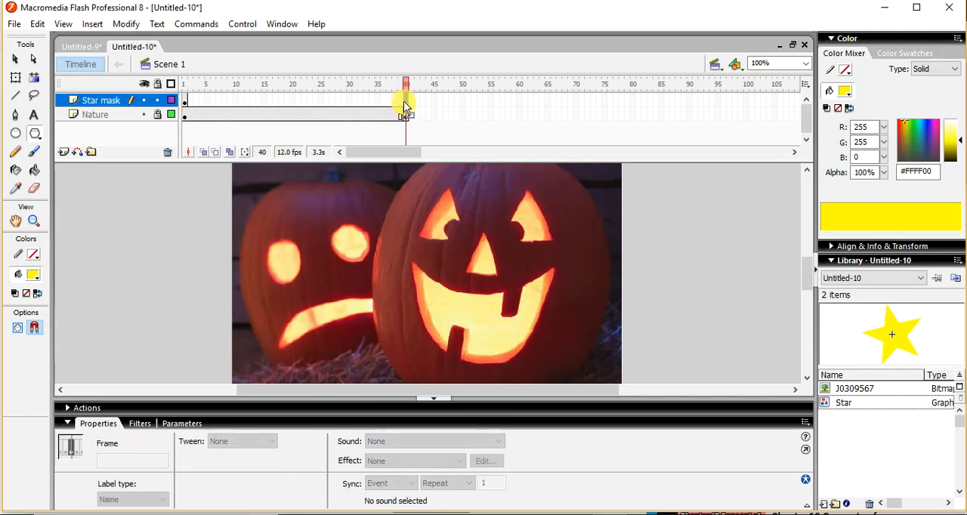
{"action": "mouse_move", "coordinate": [406, 98]}
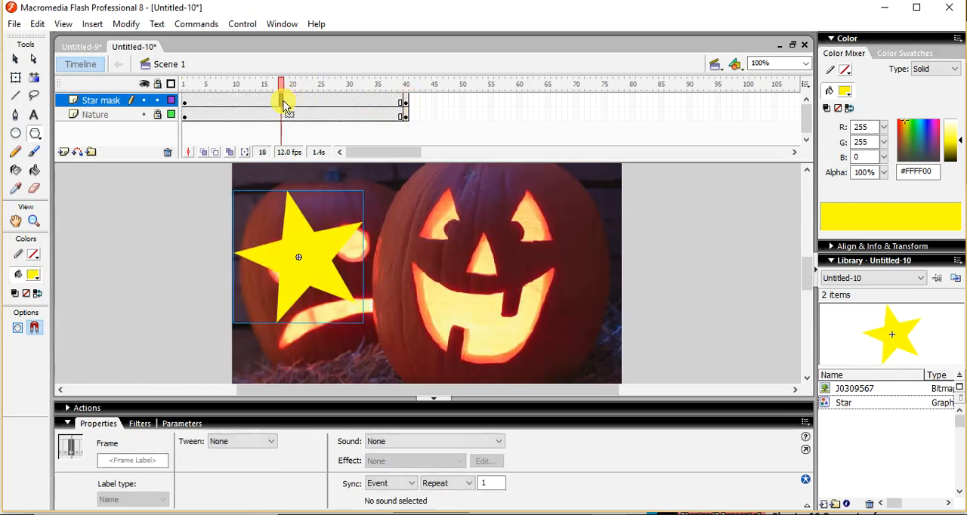
Apply a motion tween across the Star mask layer's frames.
{"action": "right_click", "coordinate": [283, 104]}
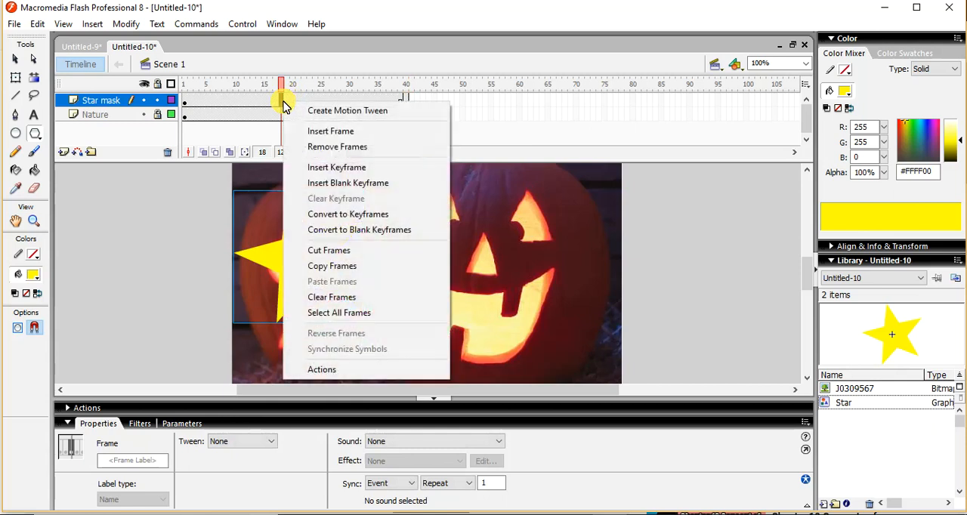
{"action": "left_click", "coordinate": [347, 110]}
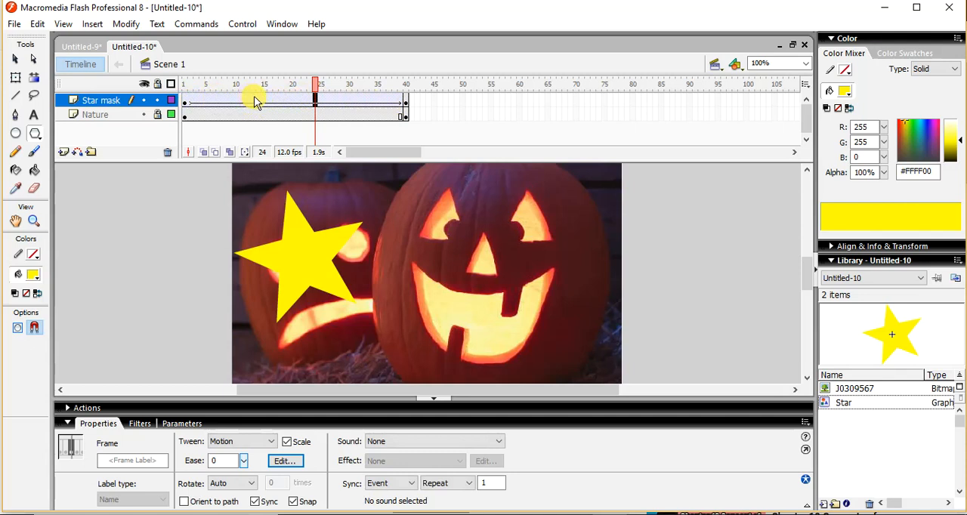
{"action": "mouse_move", "coordinate": [278, 106]}
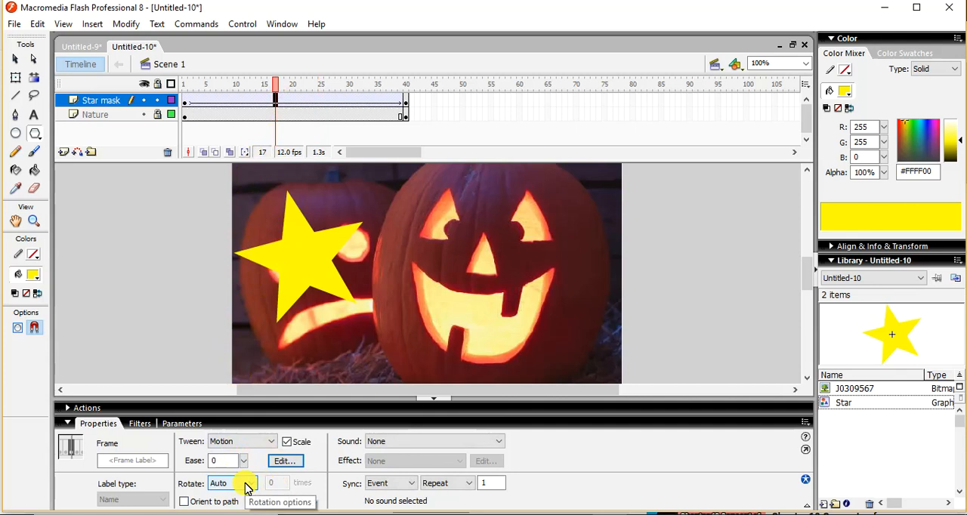
Set the star tween's Rotate to CW and turn Star mask into a mask over Nature.
{"action": "left_click", "coordinate": [243, 483]}
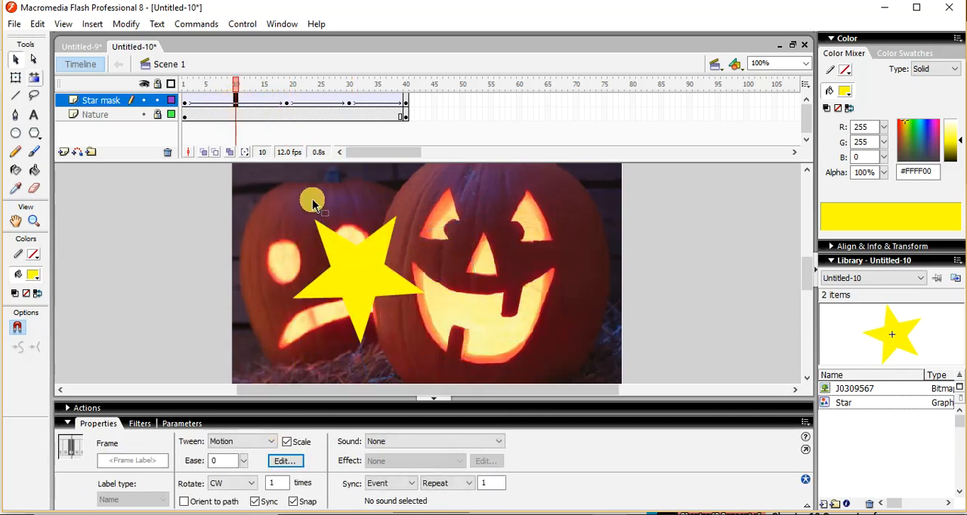
{"action": "left_click", "coordinate": [242, 483]}
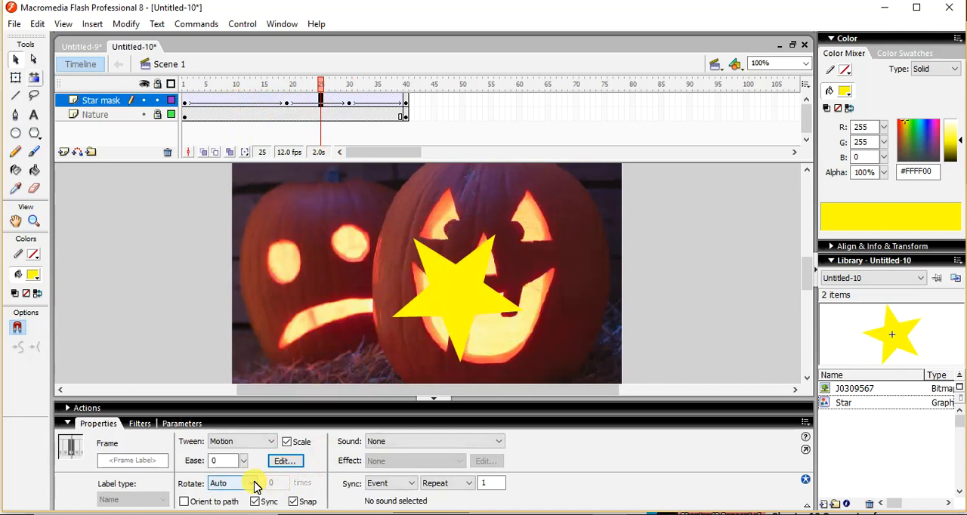
{"action": "left_click", "coordinate": [243, 482]}
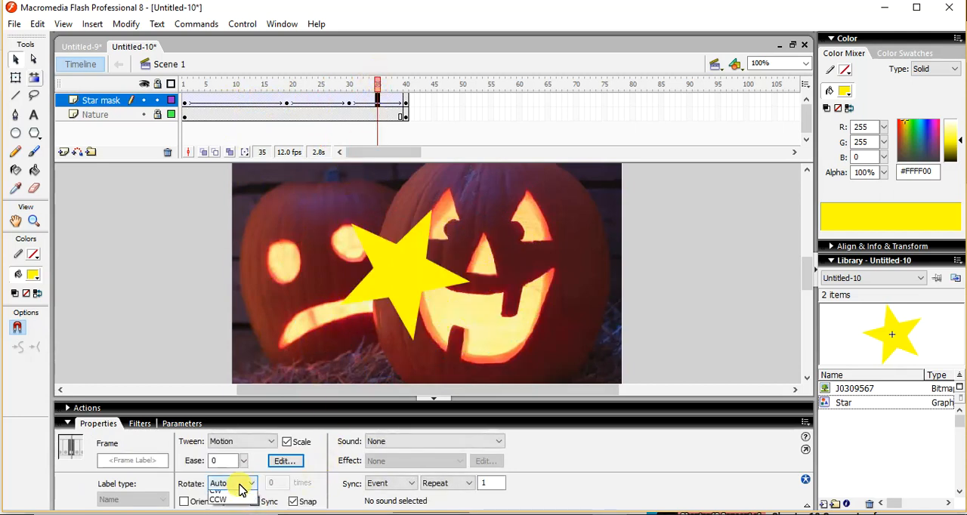
{"action": "left_click", "coordinate": [219, 492]}
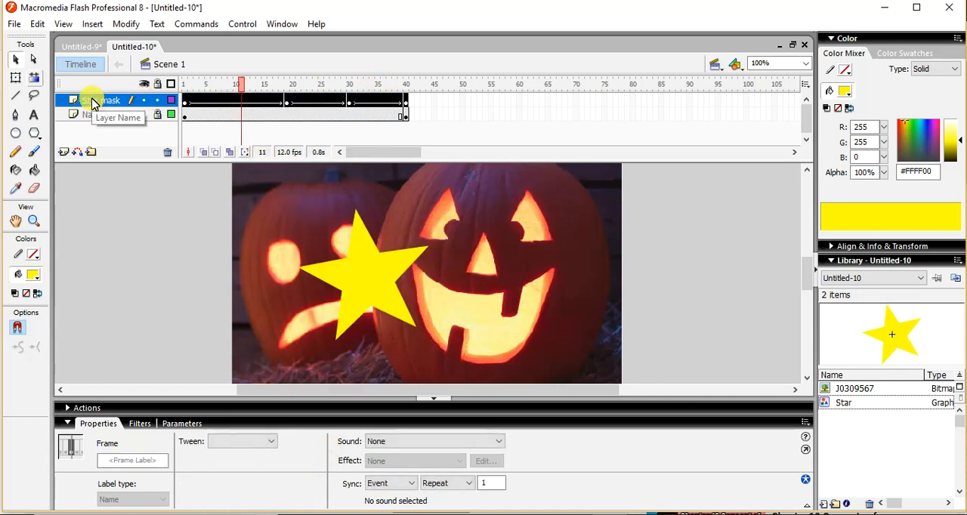
{"action": "right_click", "coordinate": [92, 100]}
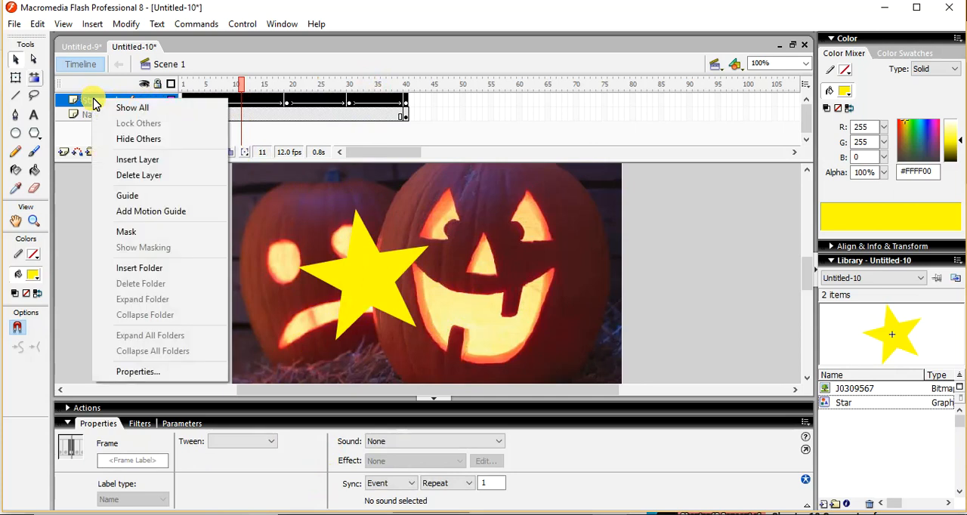
{"action": "left_click", "coordinate": [127, 231]}
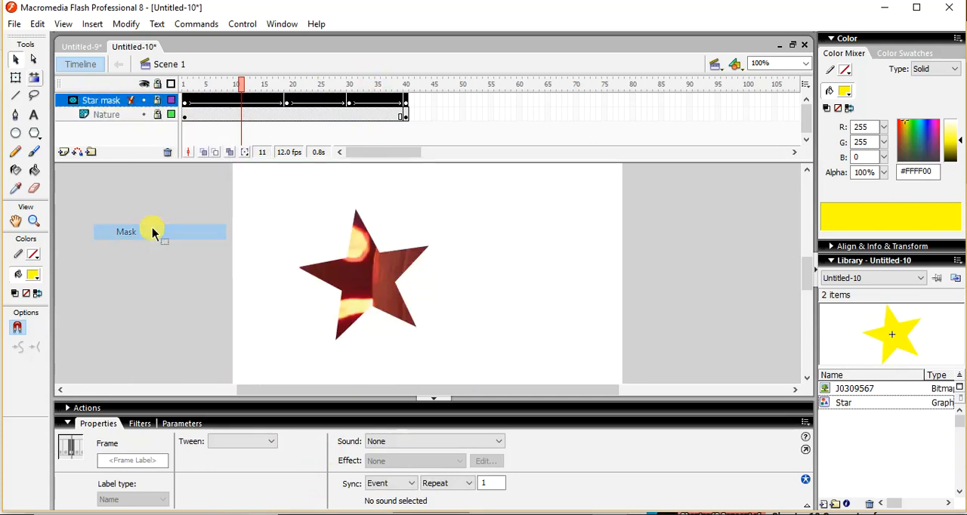